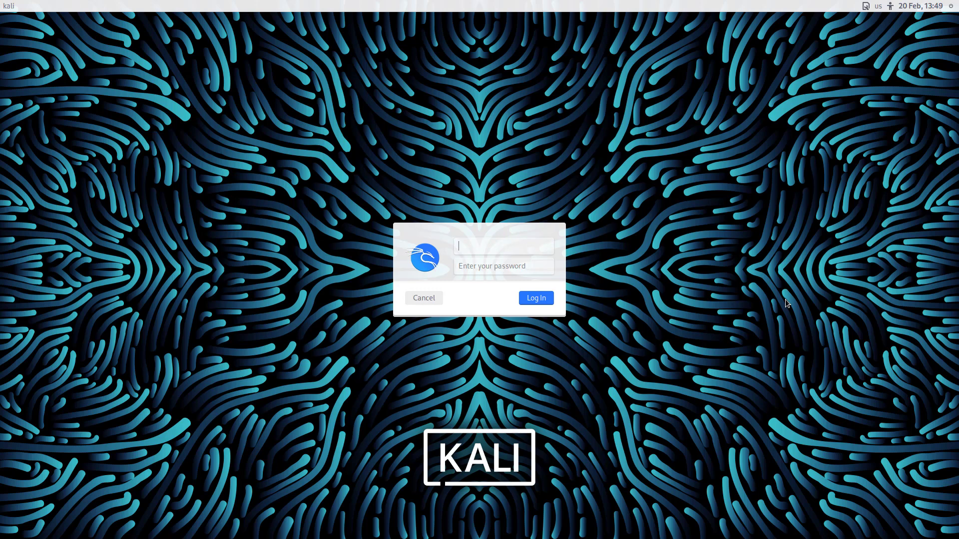
Step: Enter the 'techdhee' credentials and log in to reach the Kali desktop
{"action": "type", "text": "techdhee"}
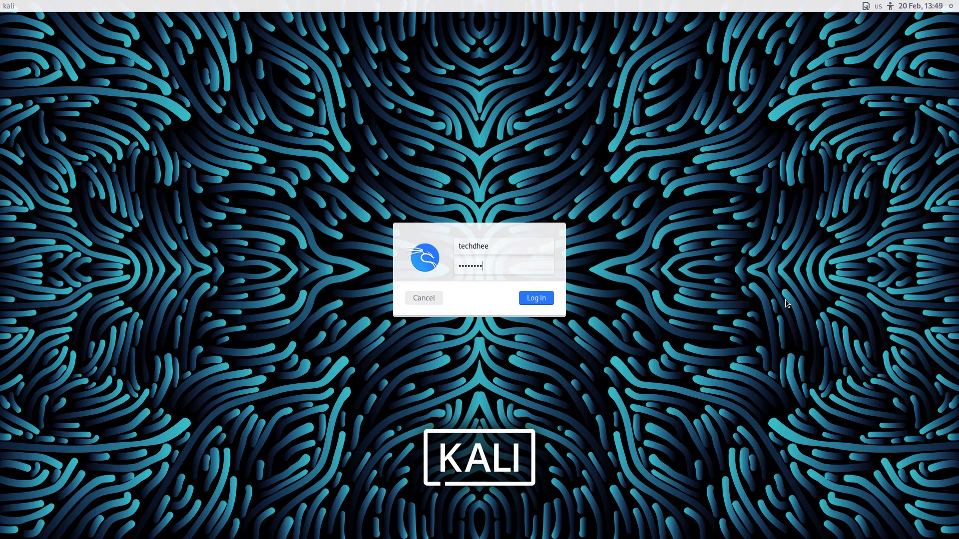
{"action": "left_click", "coordinate": [535, 298]}
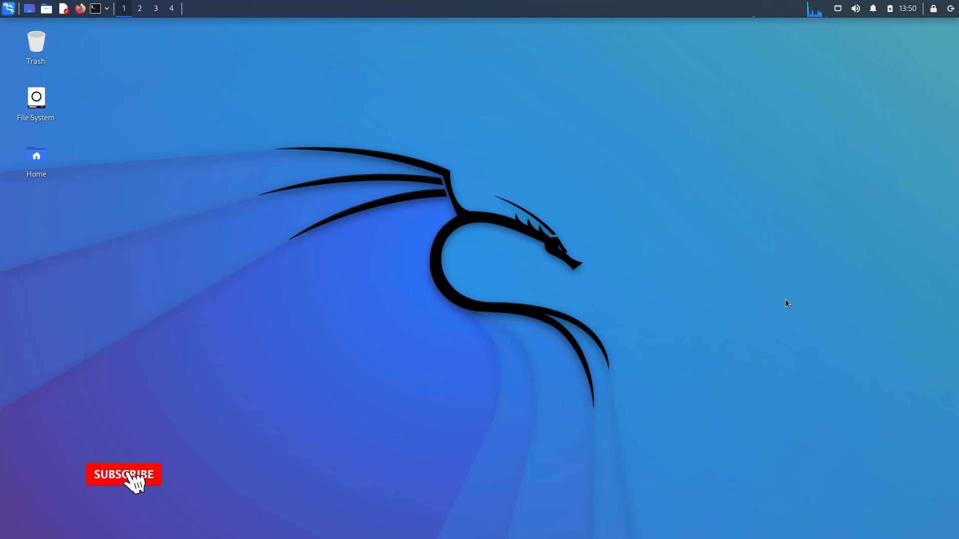
{"action": "left_click", "coordinate": [124, 475]}
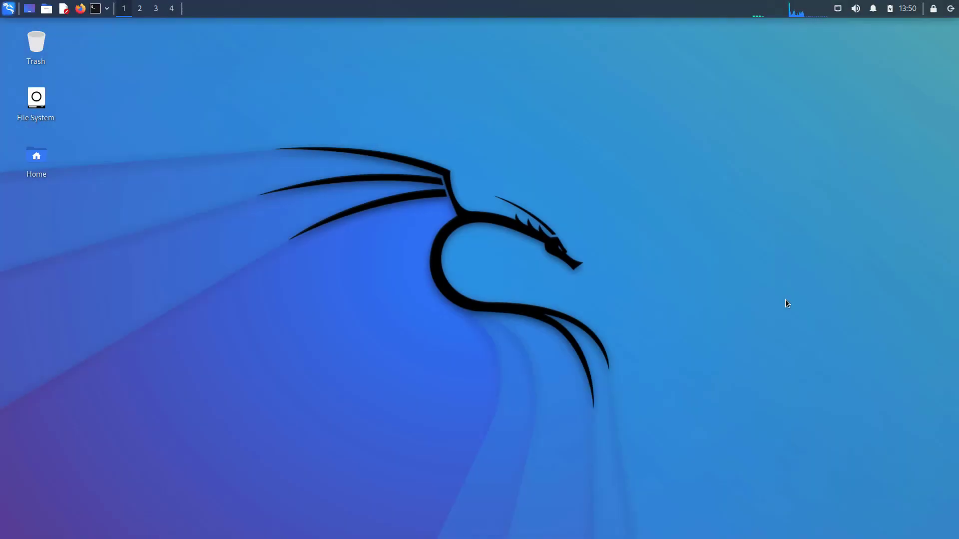
Step: Launch a QTerminal window from the top panel and run a 'cat /e…' command
{"action": "left_click", "coordinate": [95, 8]}
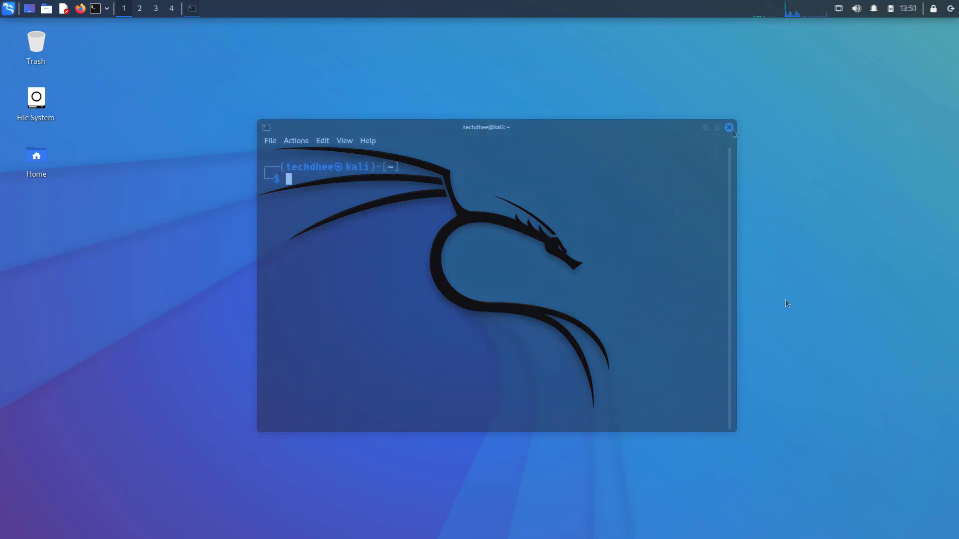
{"action": "type", "text": "cat /e"}
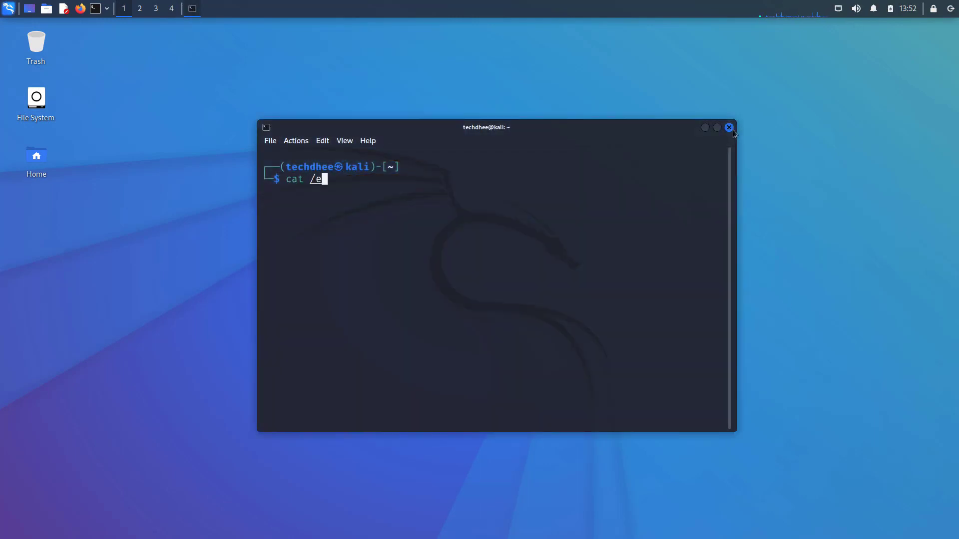
{"action": "key", "text": "Return"}
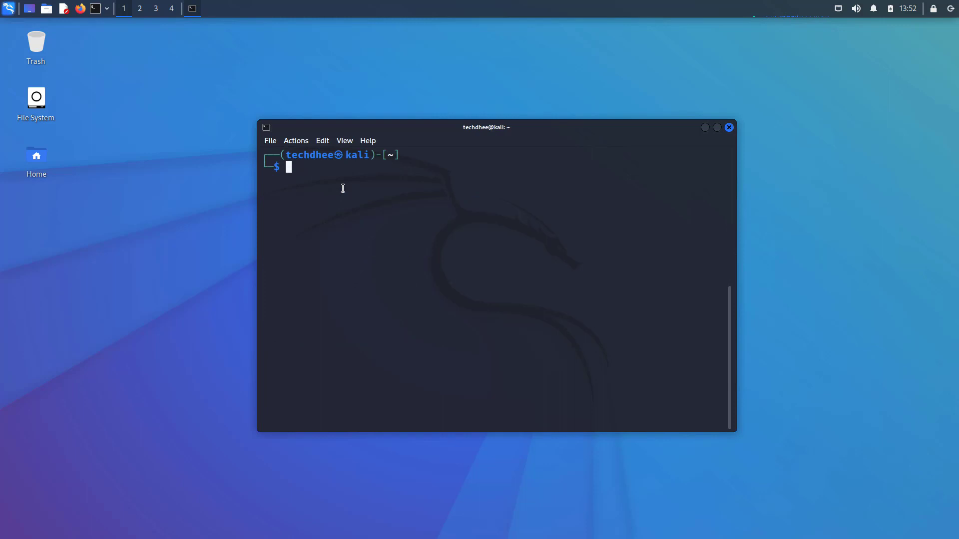
Step: Open a root shell with sudo -i and change the ~/.zshrc prompt symbol to a skull
{"action": "type", "text": "sudo -i"}
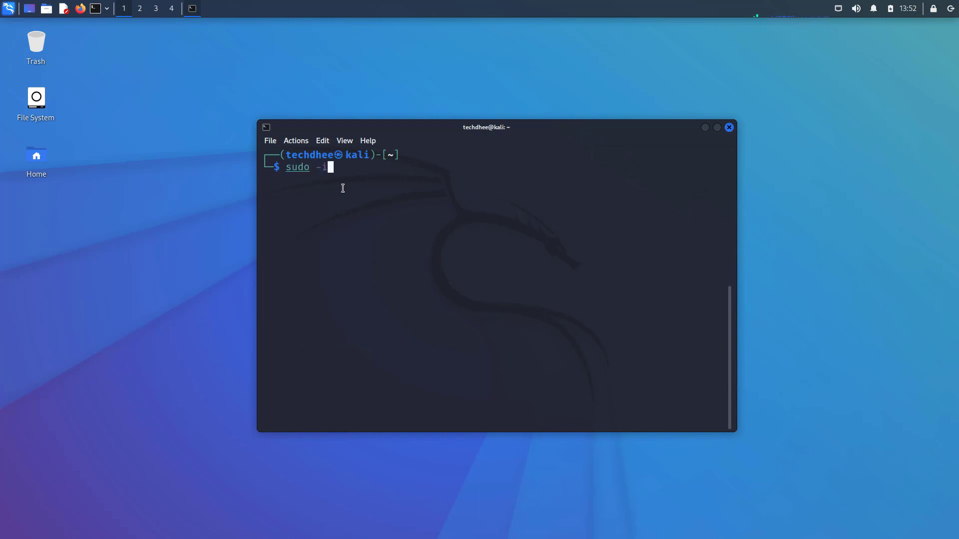
{"action": "key", "text": "Return"}
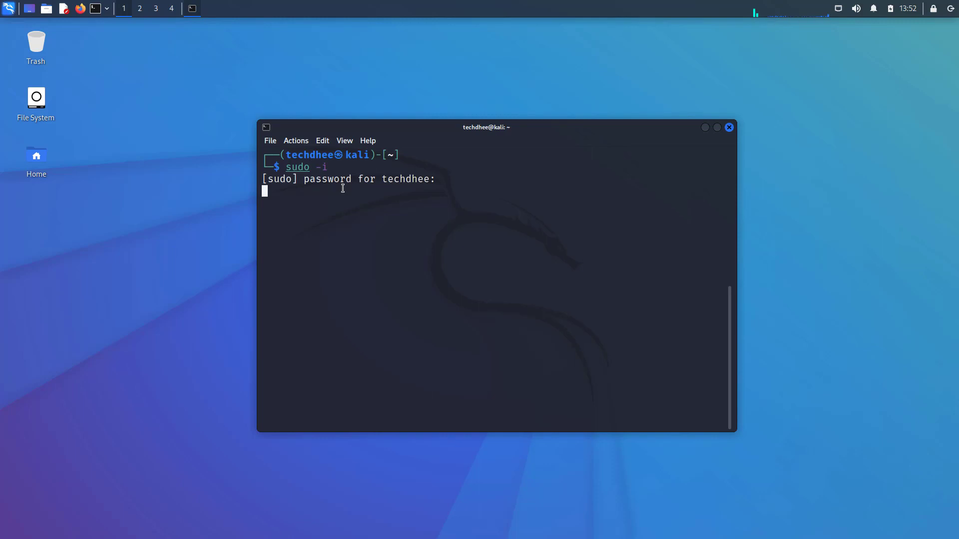
{"action": "key", "text": "Return"}
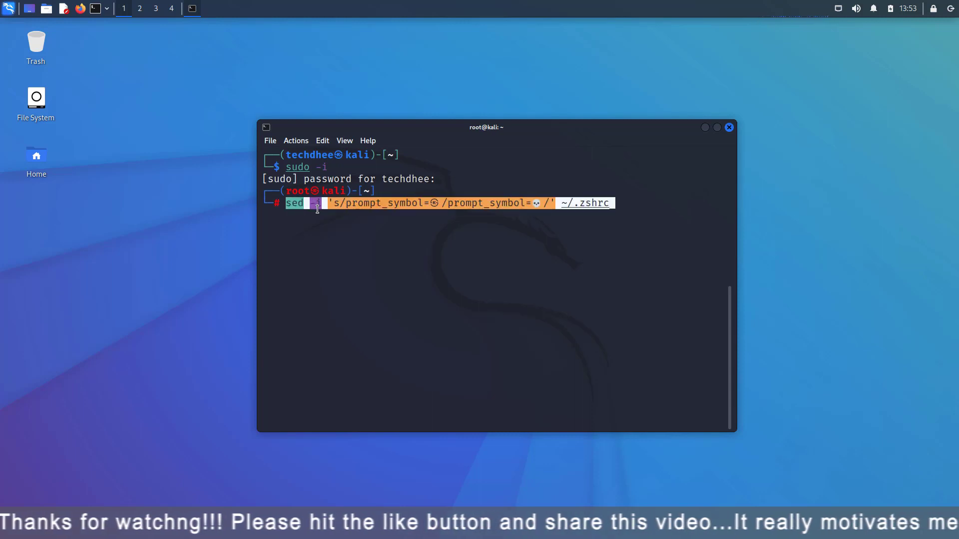
{"action": "key", "text": "Return"}
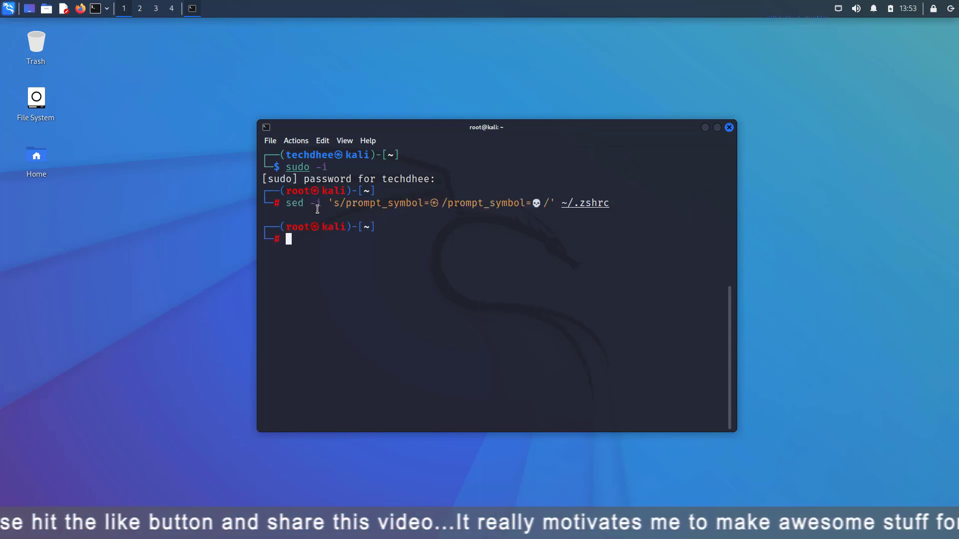
Step: Source ~/.zshrc, restore the original prompt symbol, reload, and clear the terminal
{"action": "type", "text": "source"}
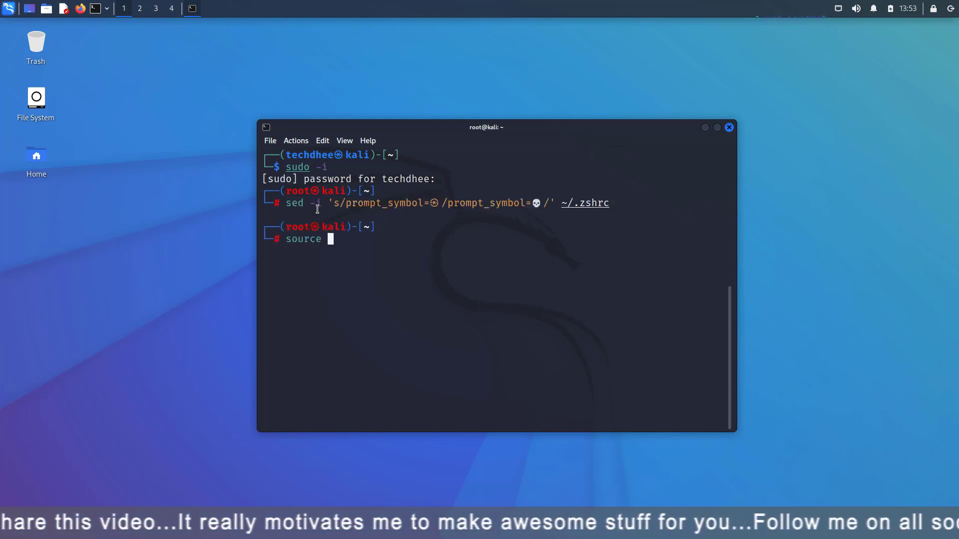
{"action": "type", "text": "~/."}
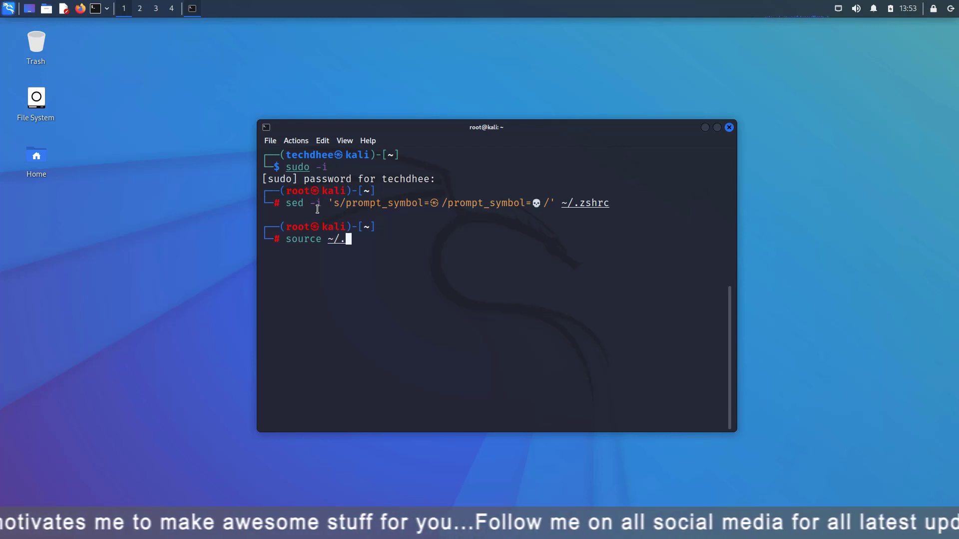
{"action": "key", "text": "Return"}
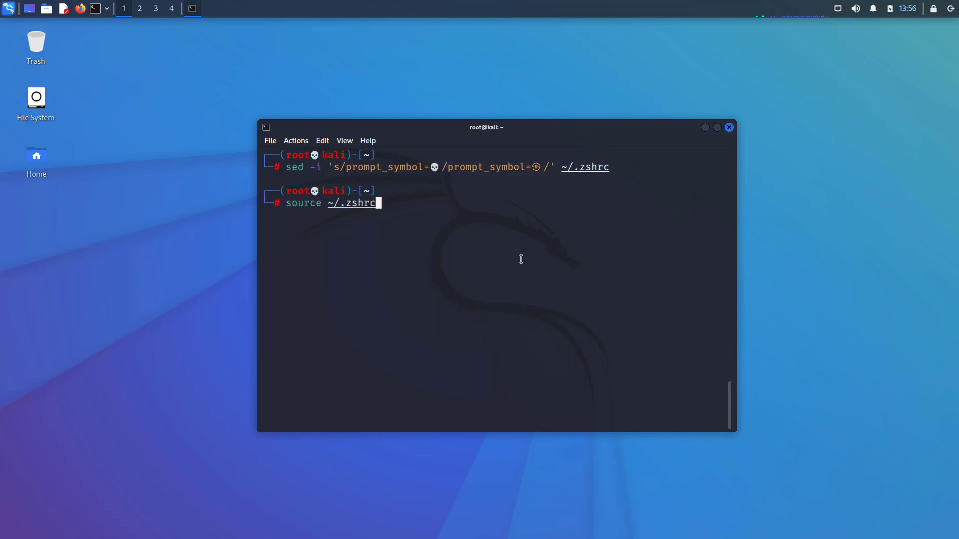
{"action": "key", "text": "Return"}
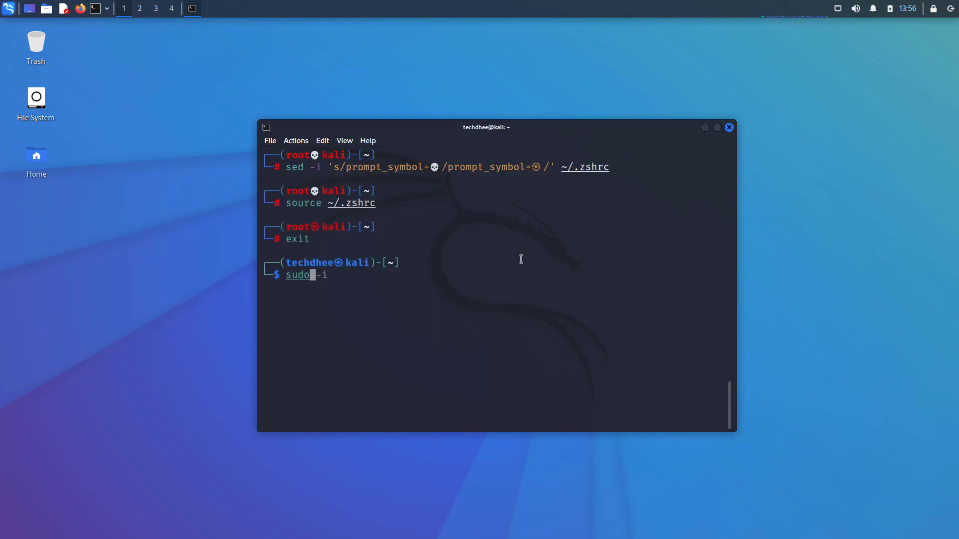
{"action": "key", "text": "Return"}
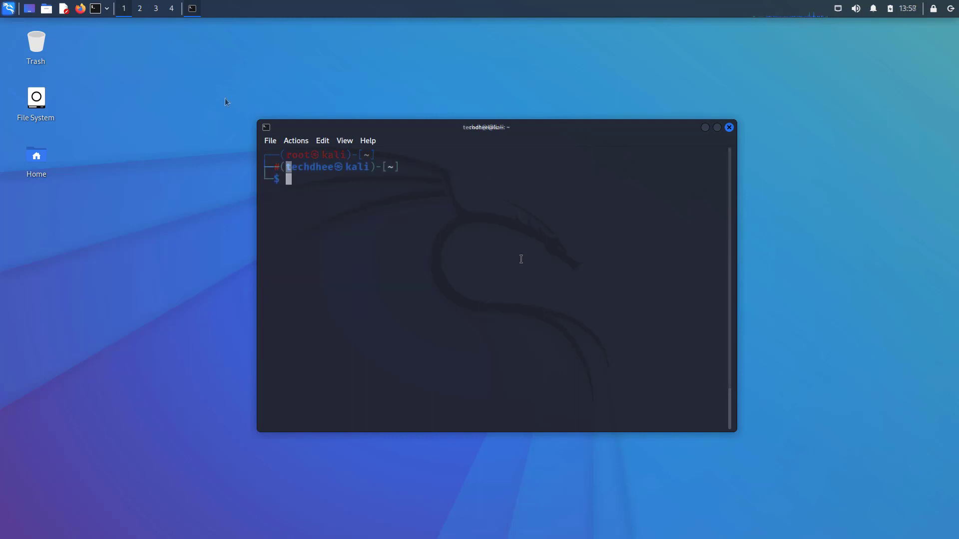
Step: Run kali-tweaks, apply SSH client wide compatibility under Hardening, confirm, and back out
{"action": "type", "text": "kali-tweaks"}
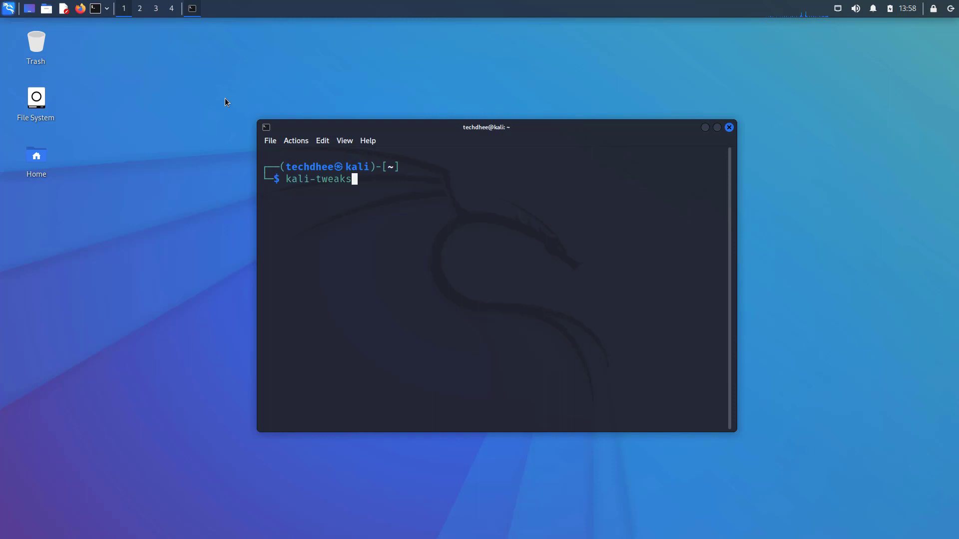
{"action": "key", "text": "Return"}
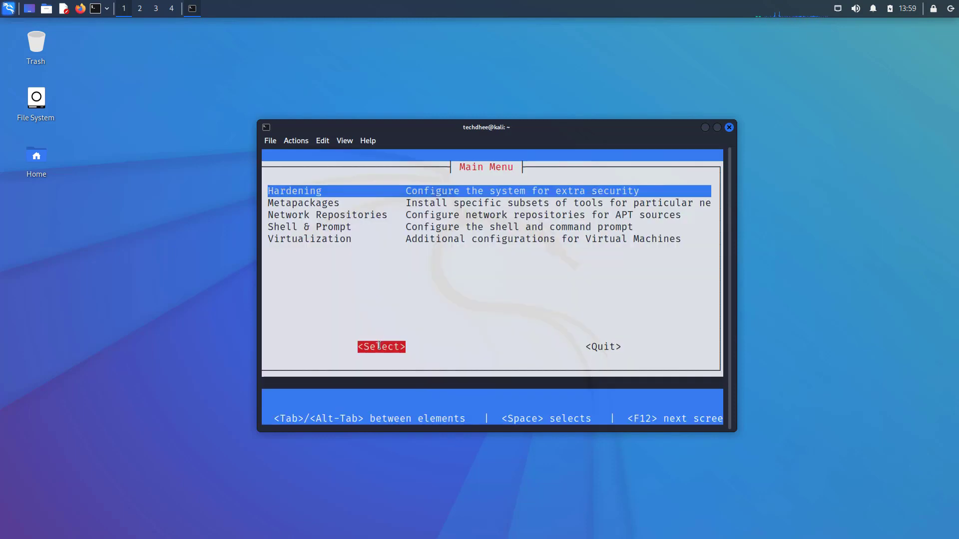
{"action": "left_click", "coordinate": [381, 346]}
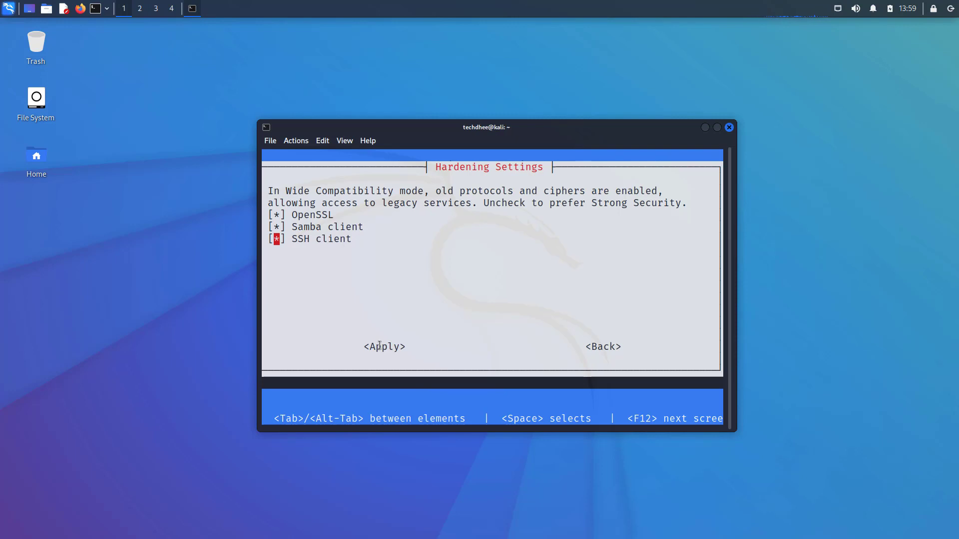
{"action": "left_click", "coordinate": [383, 346]}
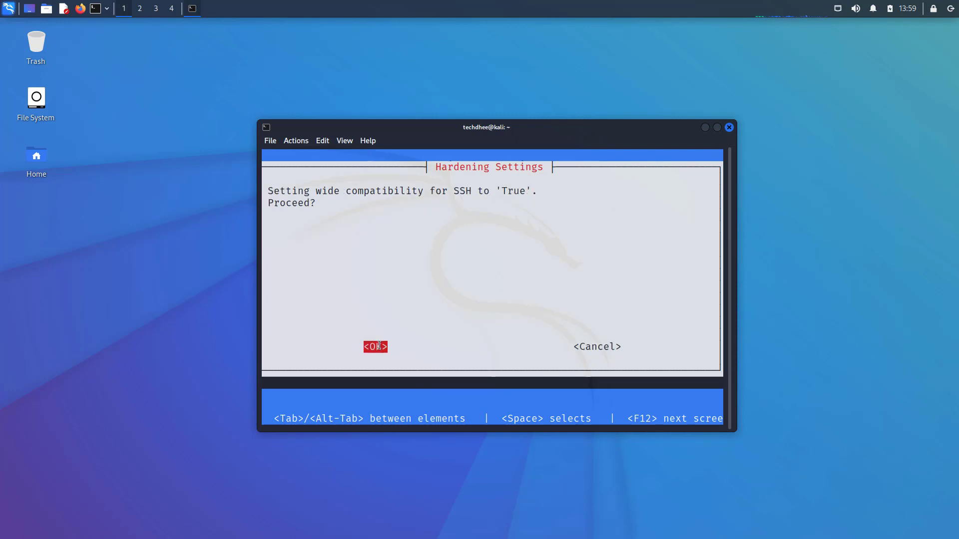
{"action": "left_click", "coordinate": [374, 347]}
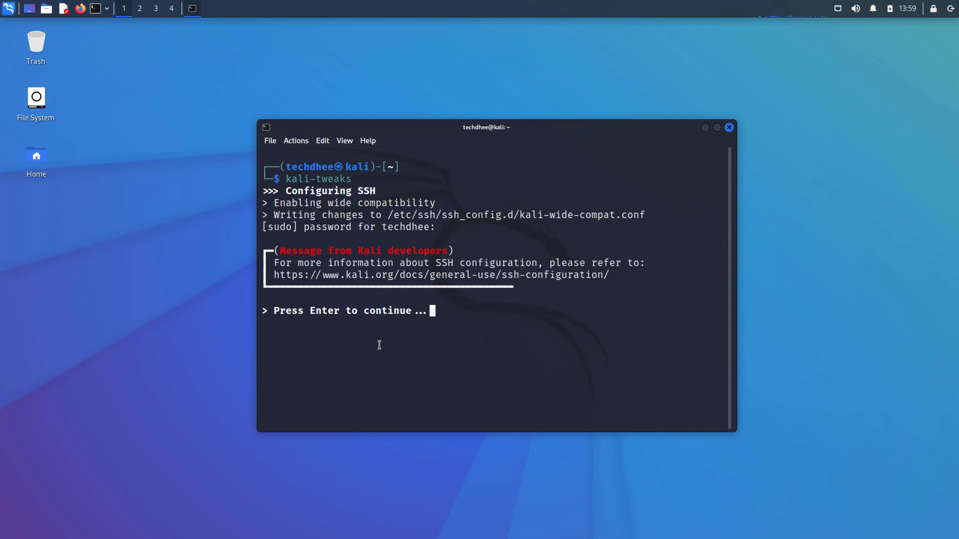
{"action": "key", "text": "Return"}
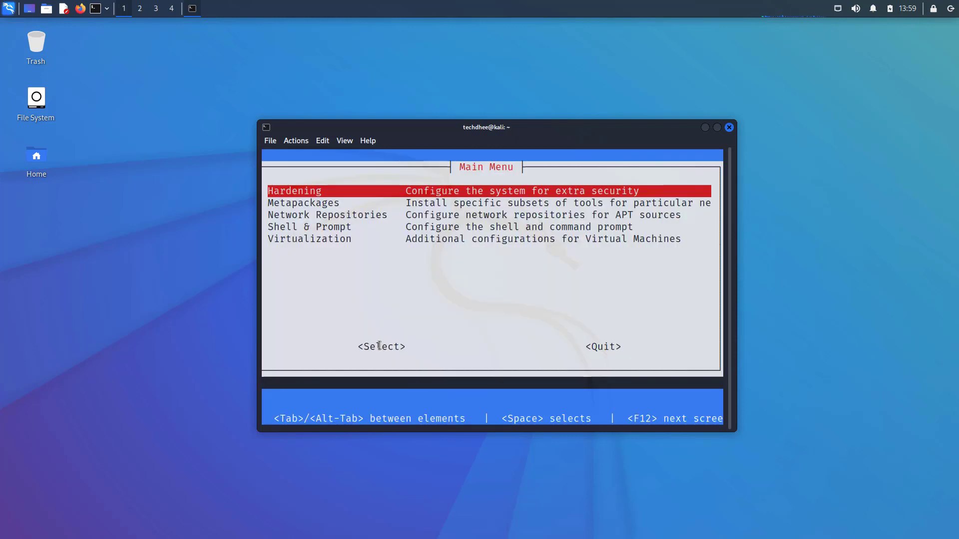
{"action": "left_click", "coordinate": [381, 346]}
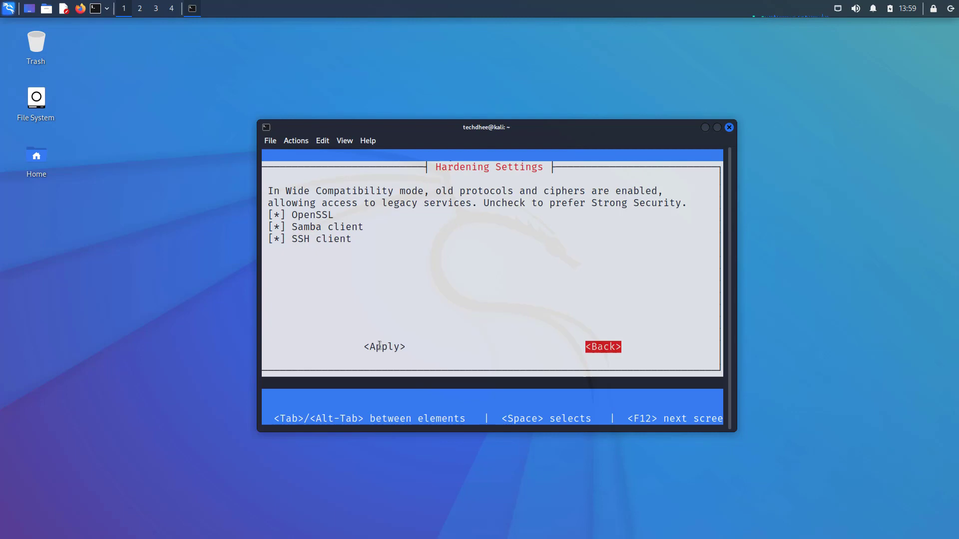
{"action": "left_click", "coordinate": [601, 346]}
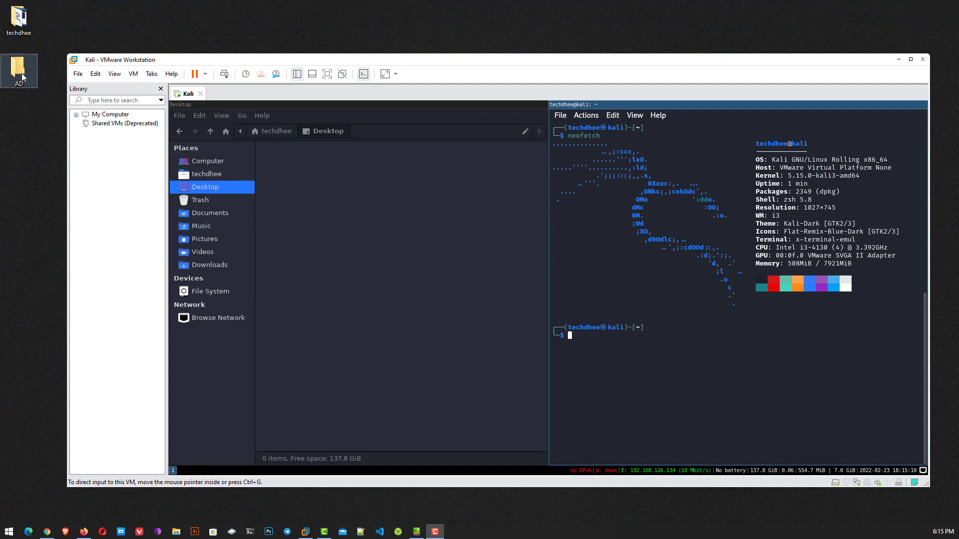
{"action": "mouse_move", "coordinate": [370, 238]}
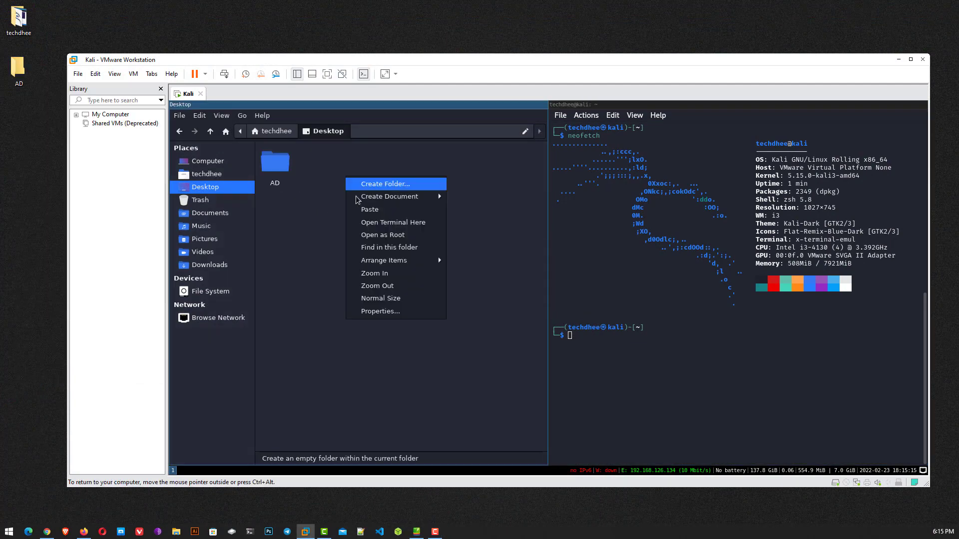
Step: Create a new folder on the VM's Desktop next to the AD folder
{"action": "left_click", "coordinate": [385, 183]}
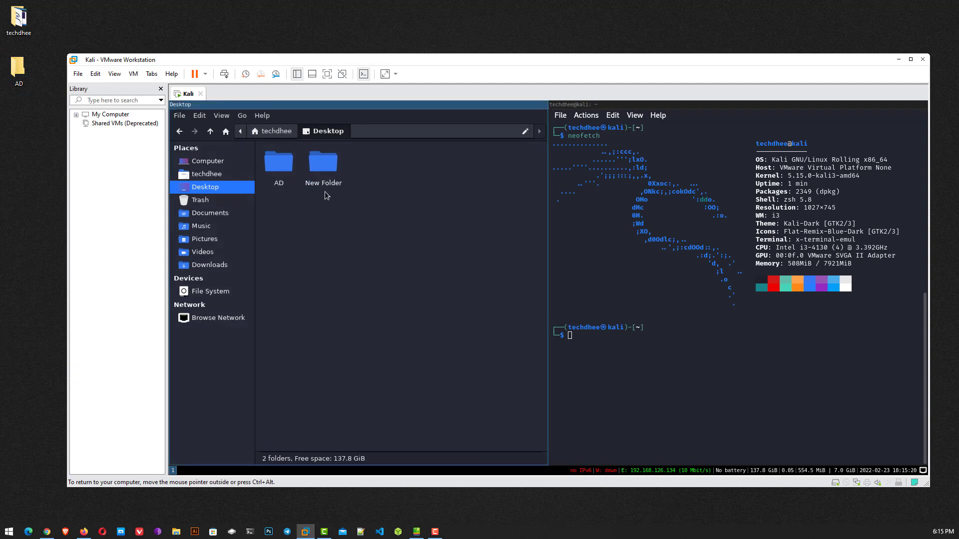
{"action": "left_click", "coordinate": [323, 162]}
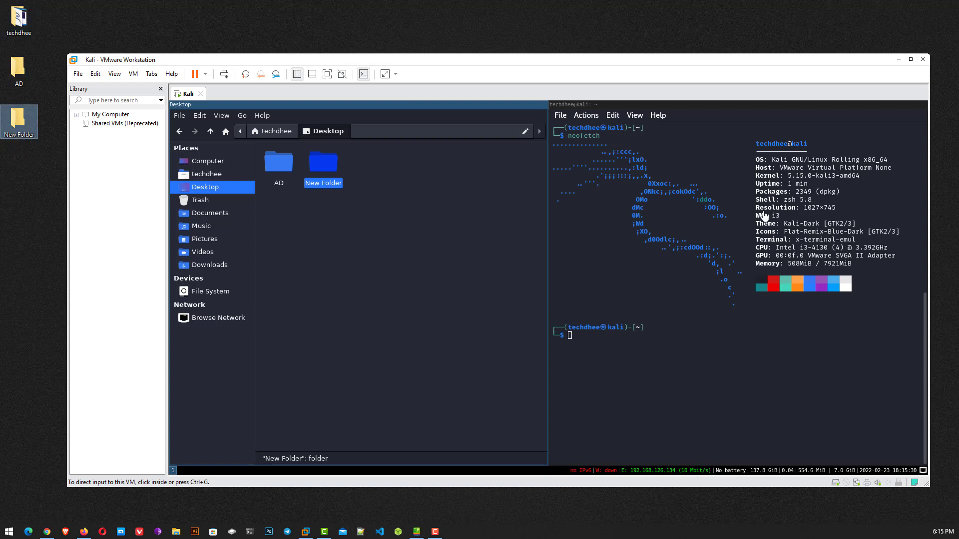
{"action": "mouse_move", "coordinate": [811, 440]}
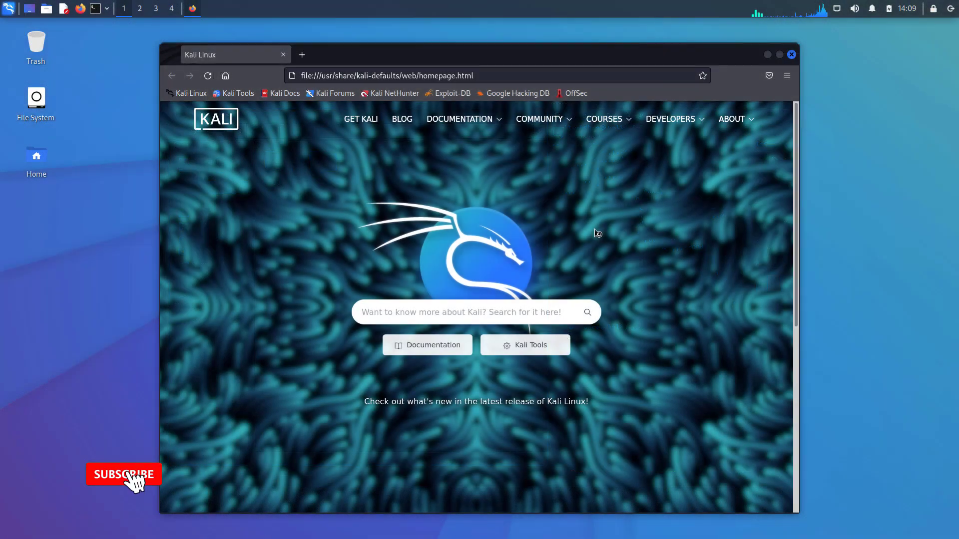
Step: Search the Kali homepage for 'kali' and pick an entry from the suggestions
{"action": "left_click", "coordinate": [123, 474]}
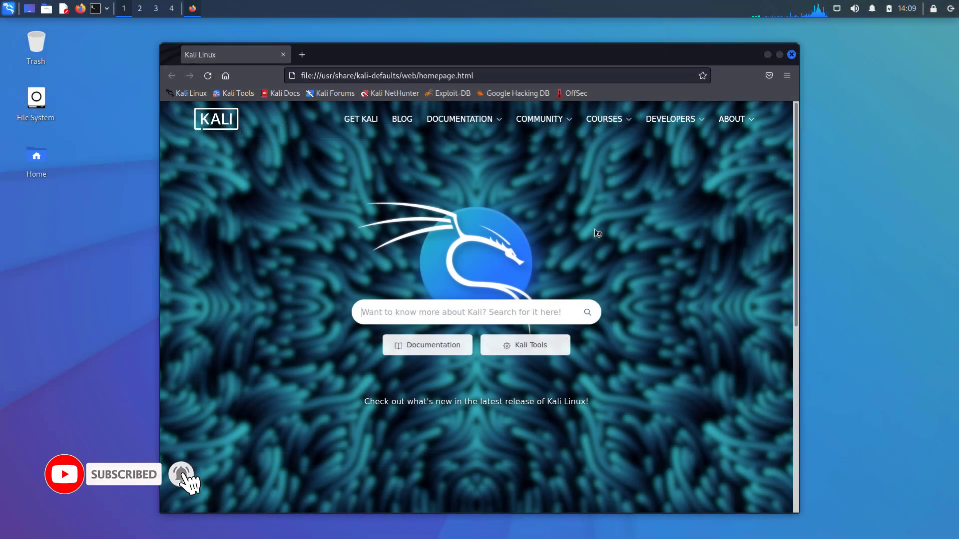
{"action": "mouse_move", "coordinate": [87, 127]}
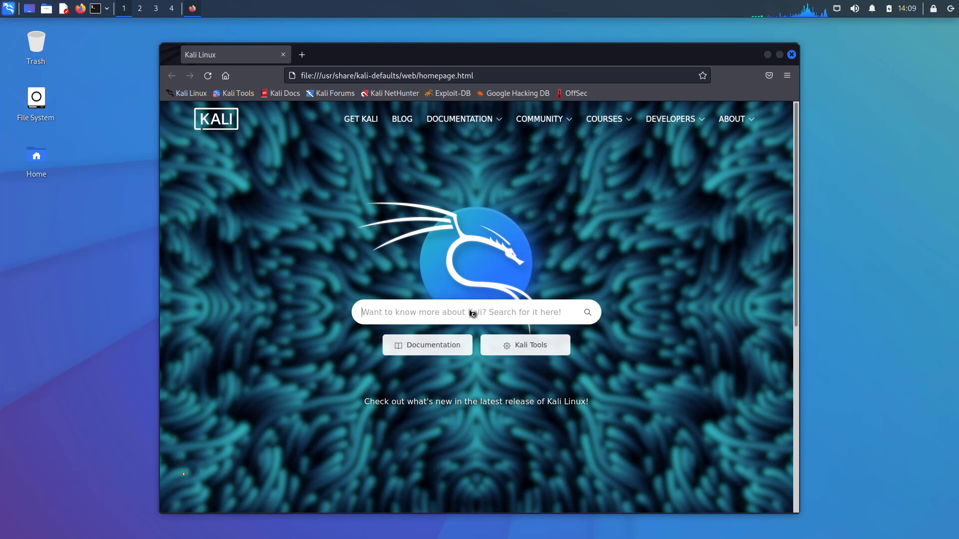
{"action": "mouse_move", "coordinate": [524, 344]}
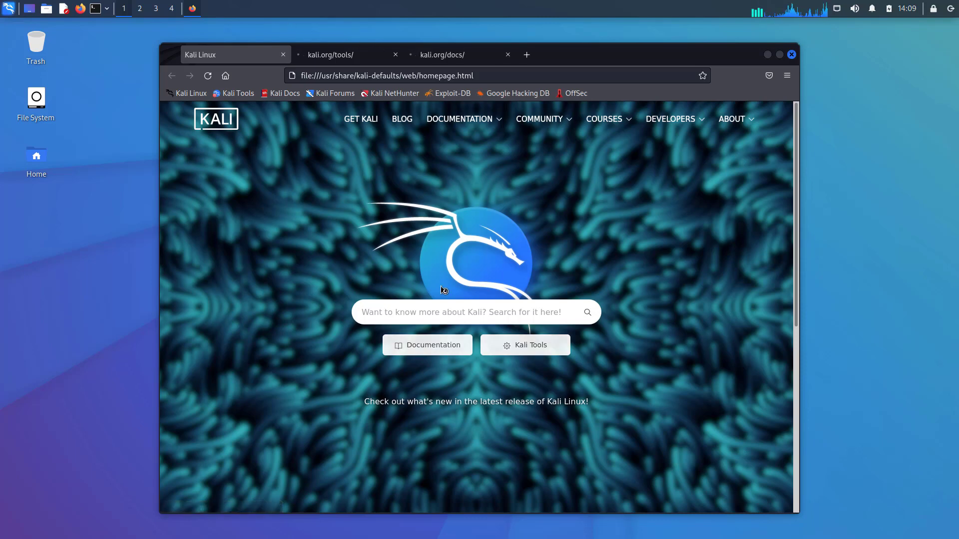
{"action": "type", "text": "ka"}
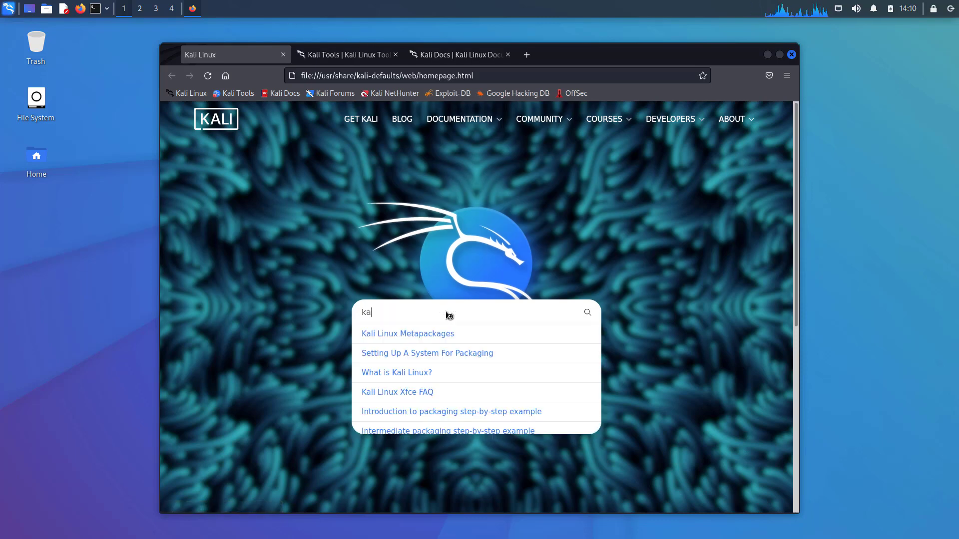
{"action": "type", "text": "li"}
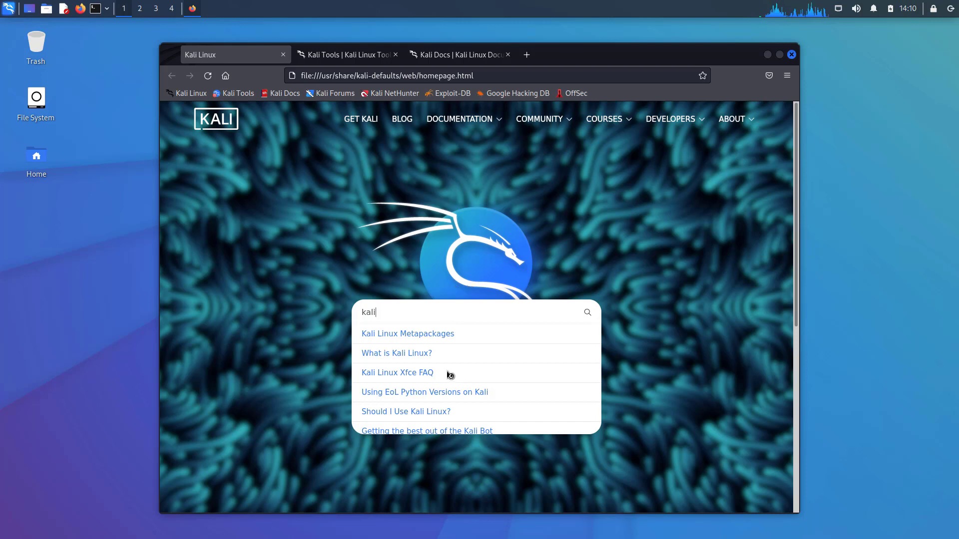
{"action": "left_click", "coordinate": [397, 373]}
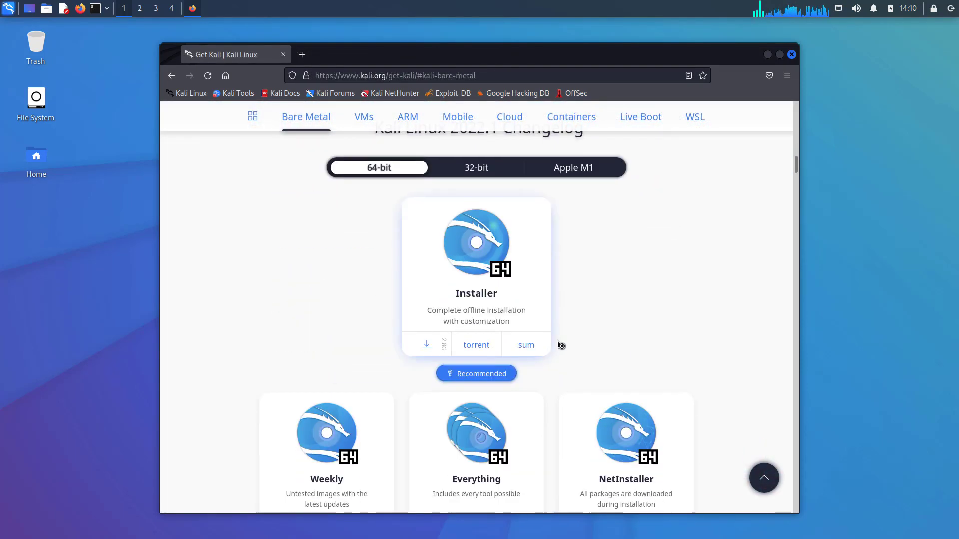
{"action": "scroll", "scroll_direction": "down", "scroll_amount": 3}
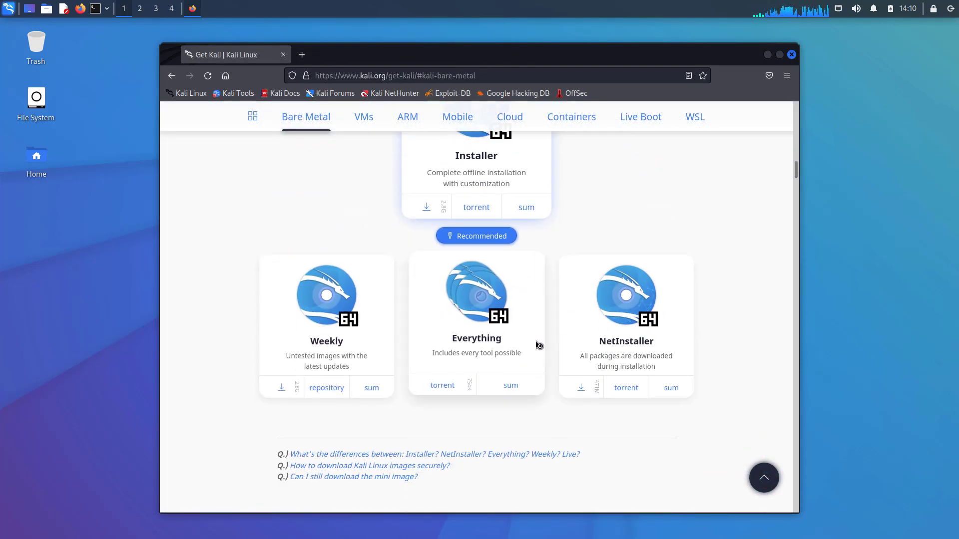
{"action": "left_click", "coordinate": [442, 385]}
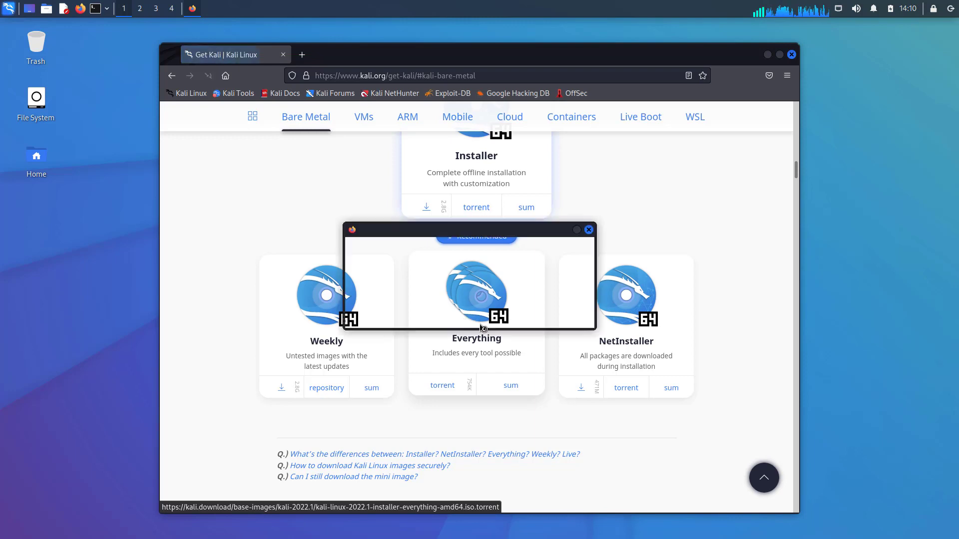
{"action": "left_click", "coordinate": [442, 385]}
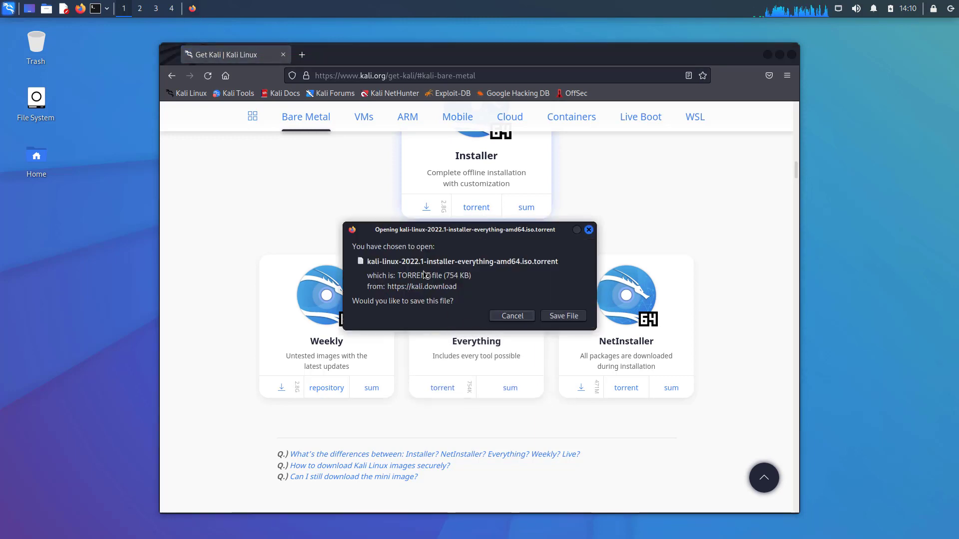
{"action": "mouse_move", "coordinate": [547, 292]}
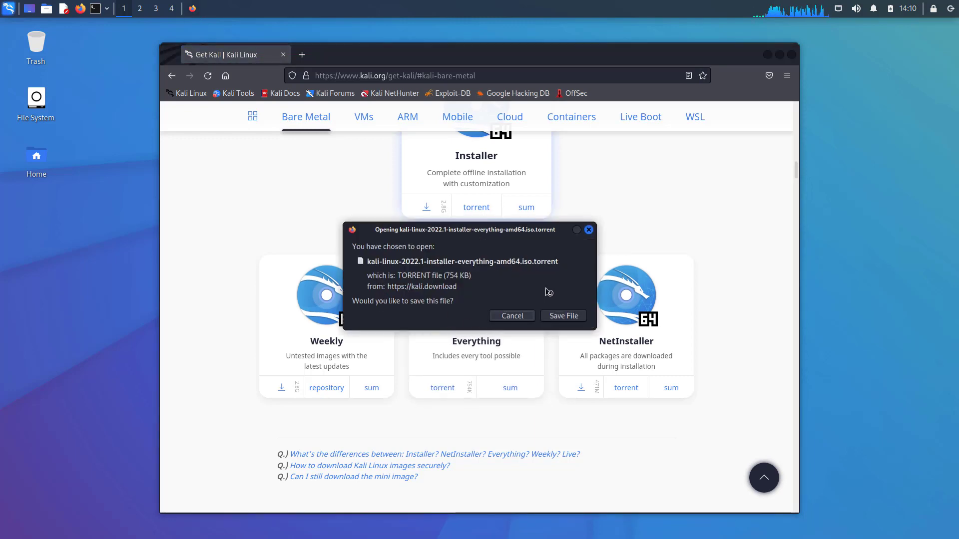
{"action": "left_click", "coordinate": [512, 315]}
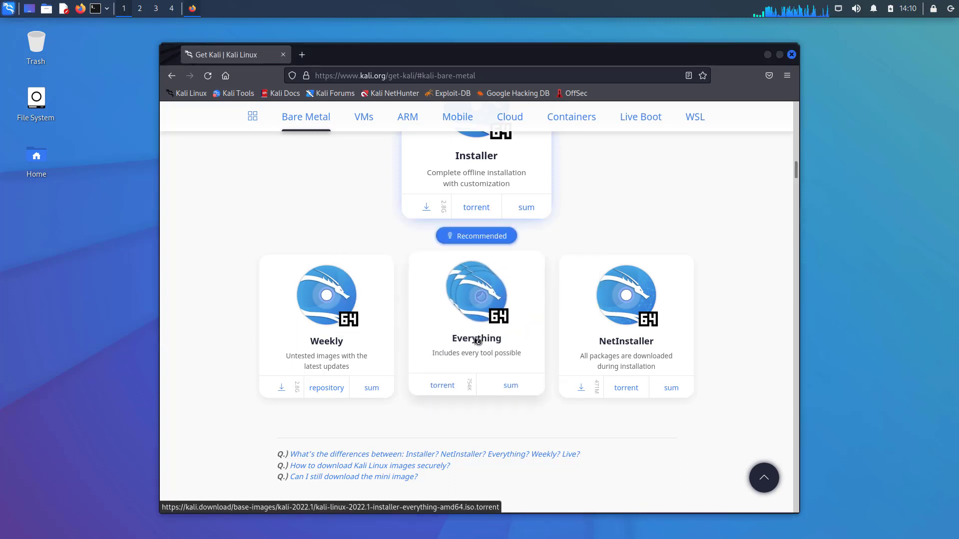
{"action": "mouse_move", "coordinate": [490, 369]}
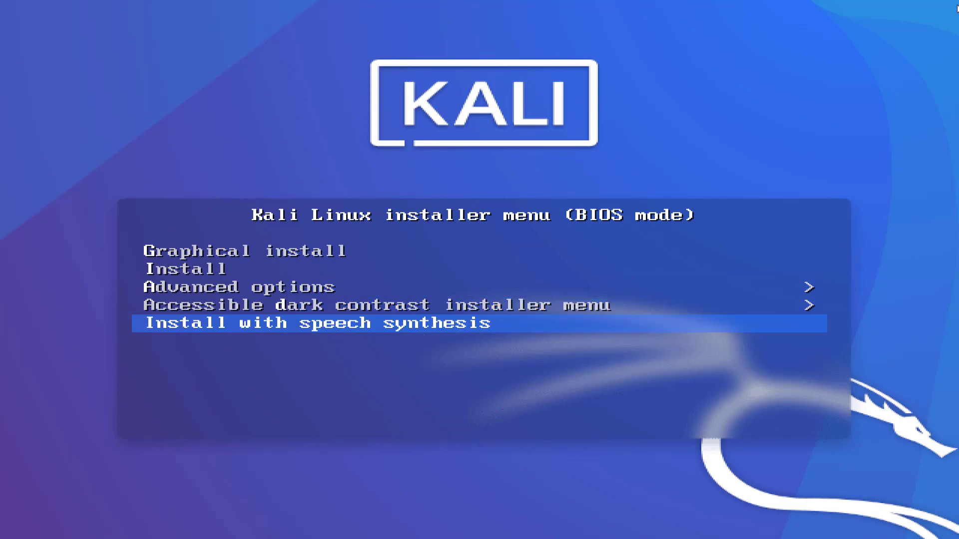
Step: Begin the speech-synthesis install with default language, location India (option 6), and default keymap
{"action": "key", "text": "Return"}
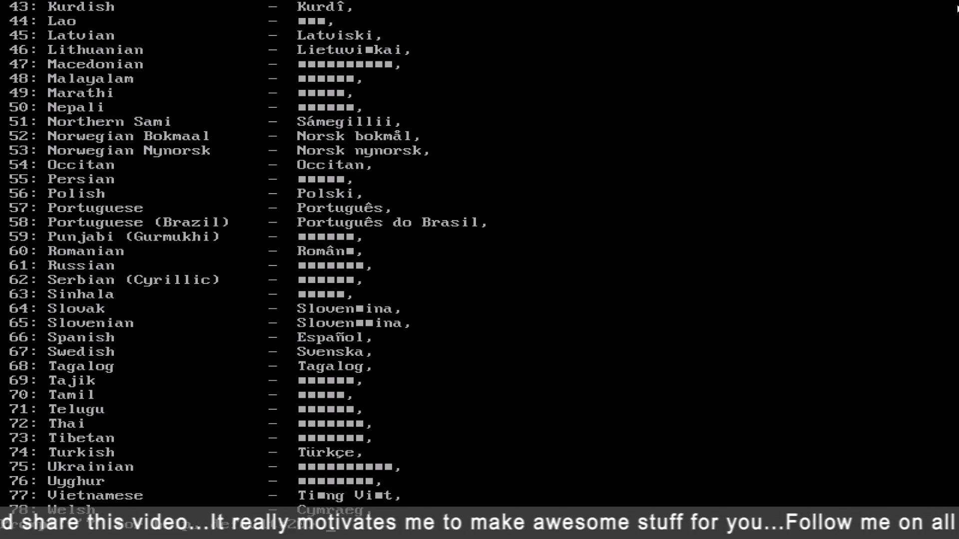
{"action": "scroll", "scroll_direction": "down", "scroll_amount": 3}
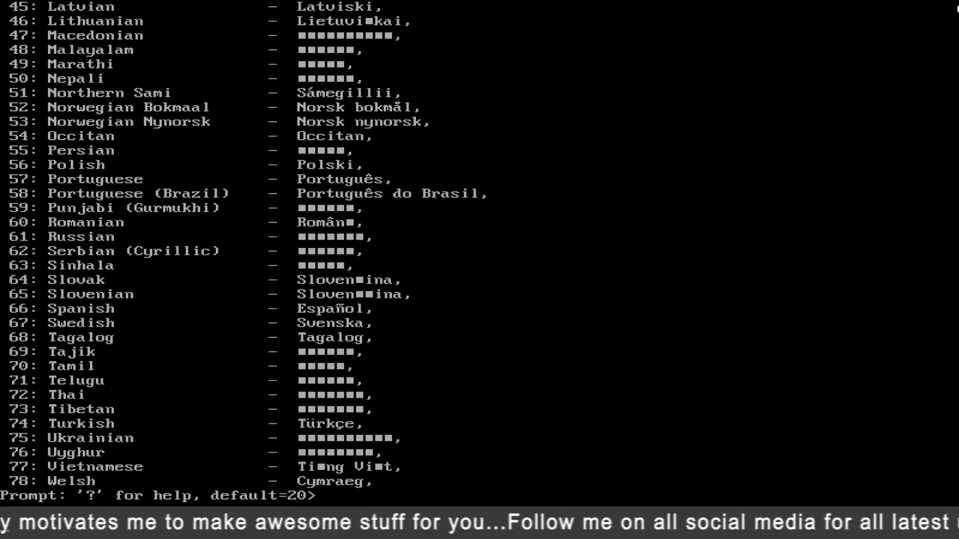
{"action": "key", "text": "Return"}
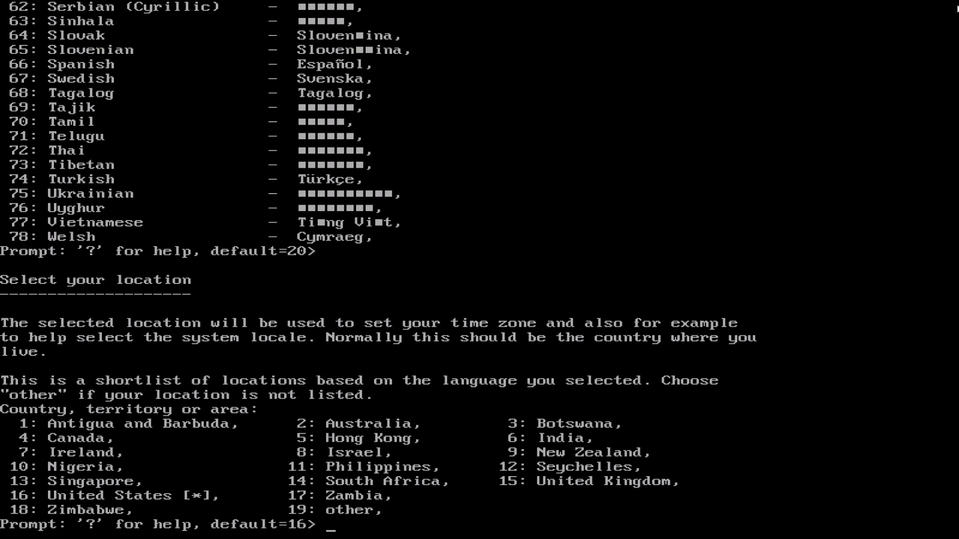
{"action": "type", "text": "6"}
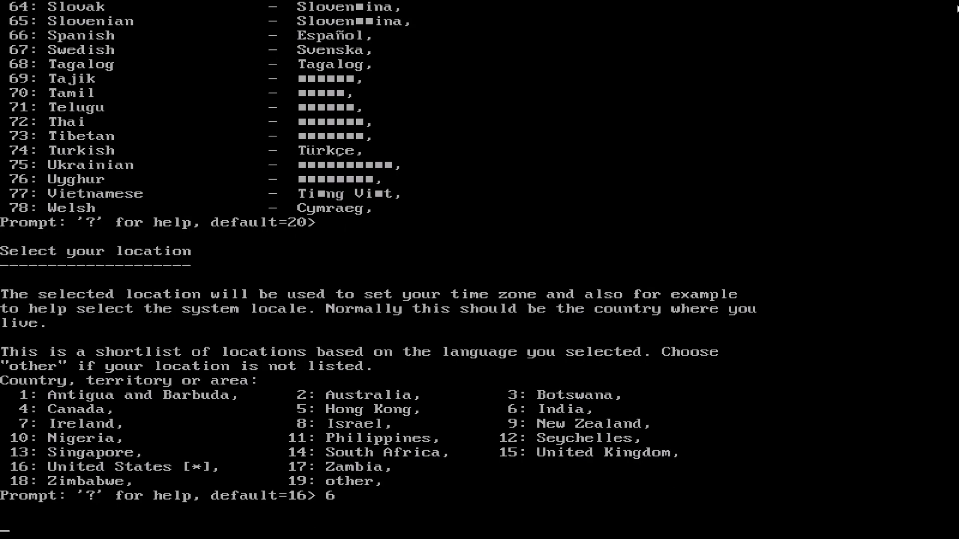
{"action": "key", "text": "Return"}
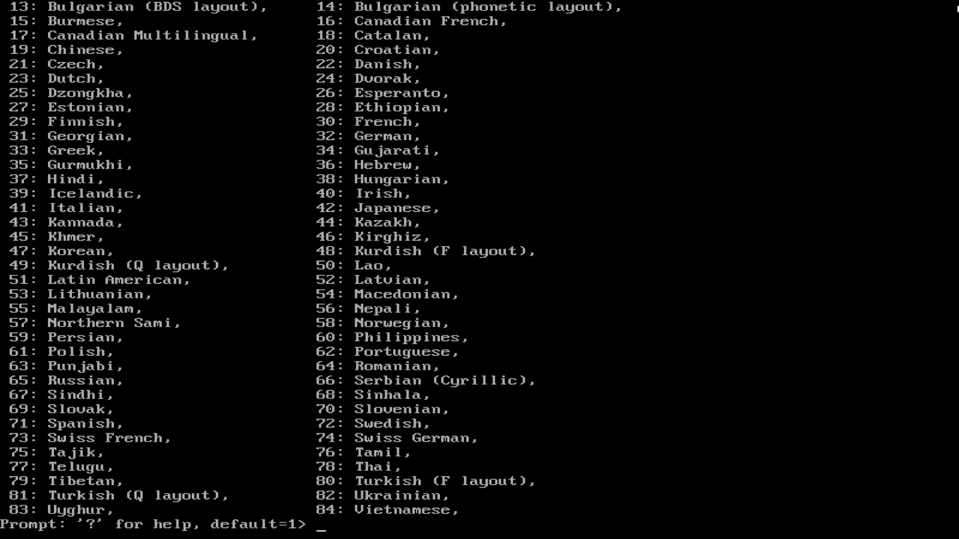
{"action": "key", "text": "Return"}
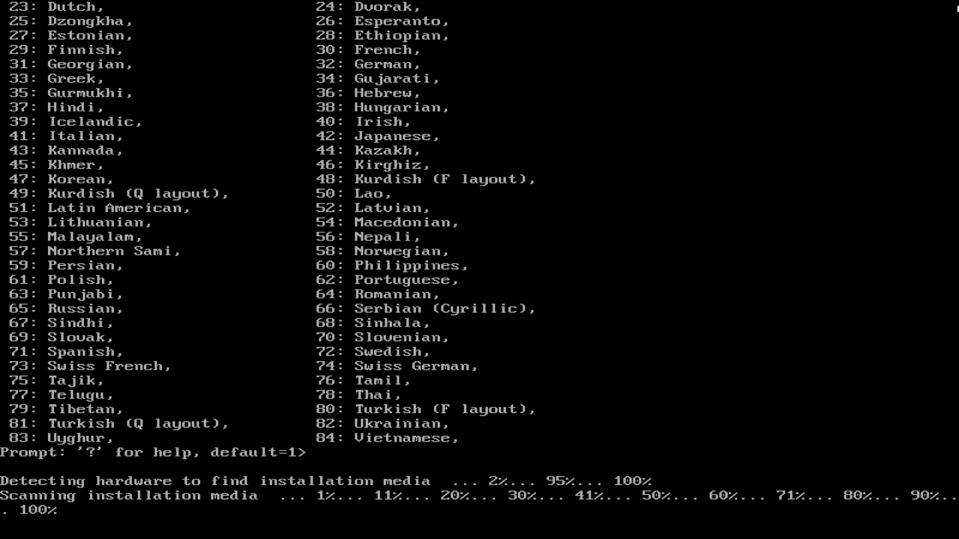
{"action": "left_click", "coordinate": [6, 8]}
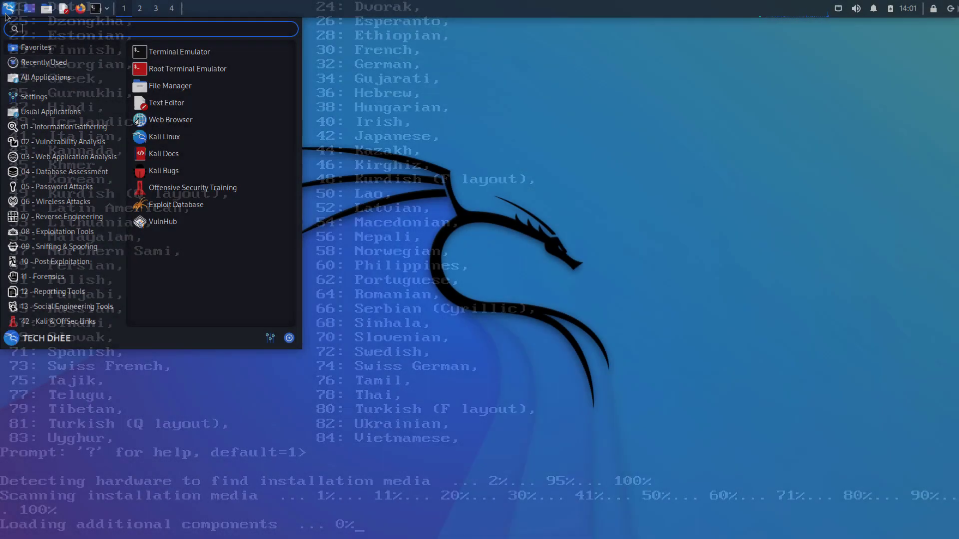
Step: Show All Applications in the Whisker menu and scroll down through the tool list
{"action": "left_click", "coordinate": [44, 77]}
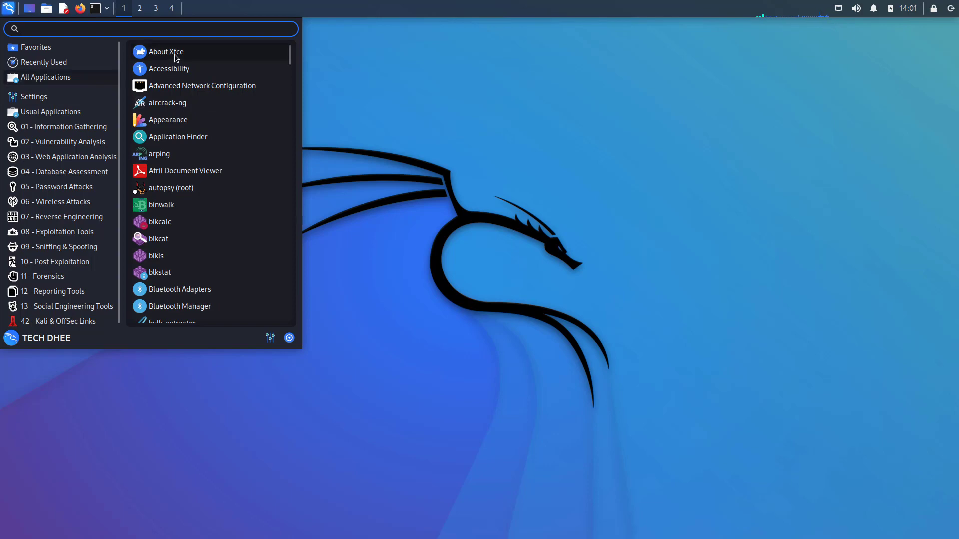
{"action": "scroll", "scroll_direction": "down", "scroll_amount": 3}
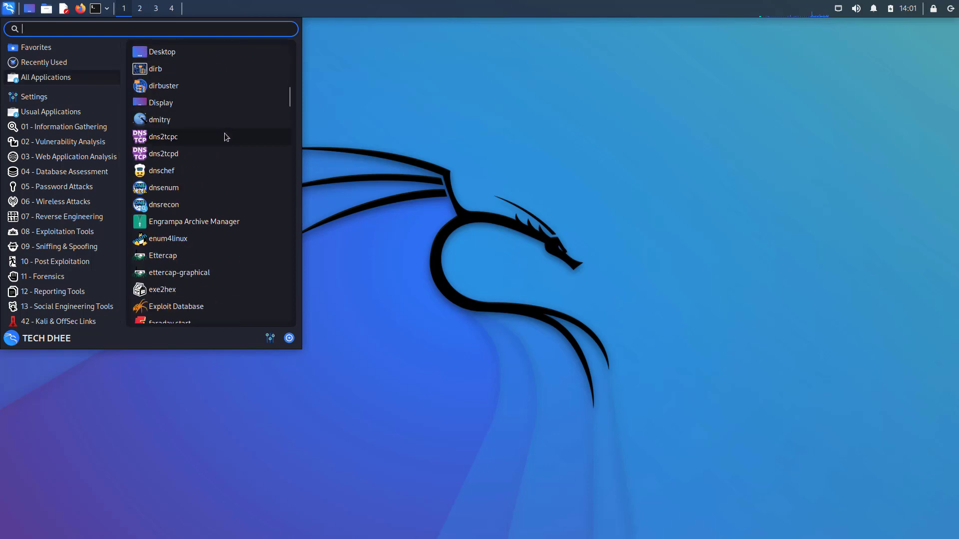
{"action": "scroll", "scroll_direction": "down", "scroll_amount": 3}
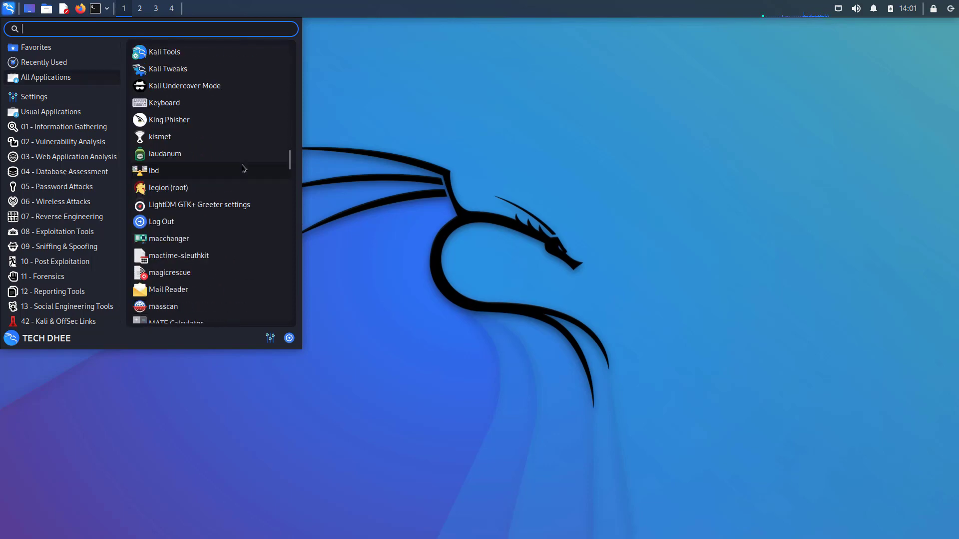
{"action": "scroll", "scroll_direction": "down", "scroll_amount": 3}
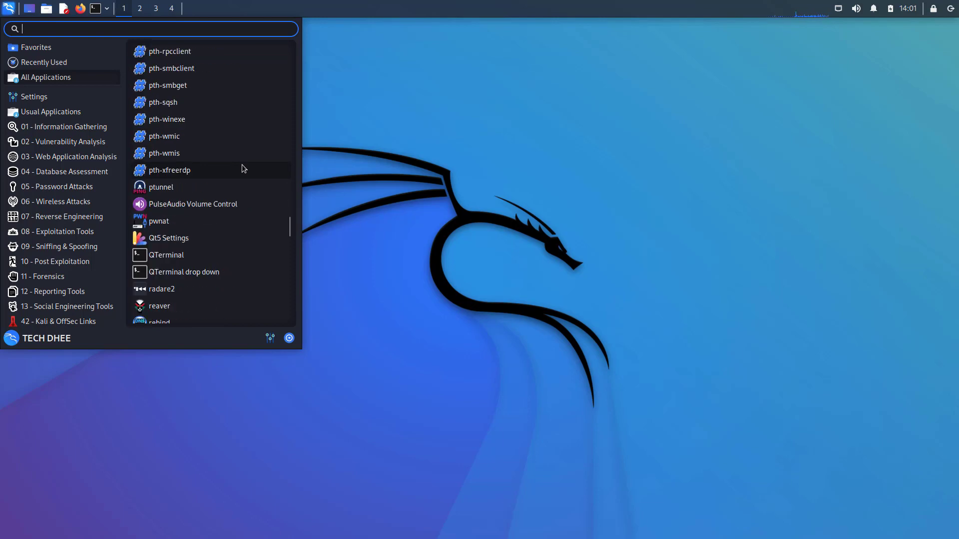